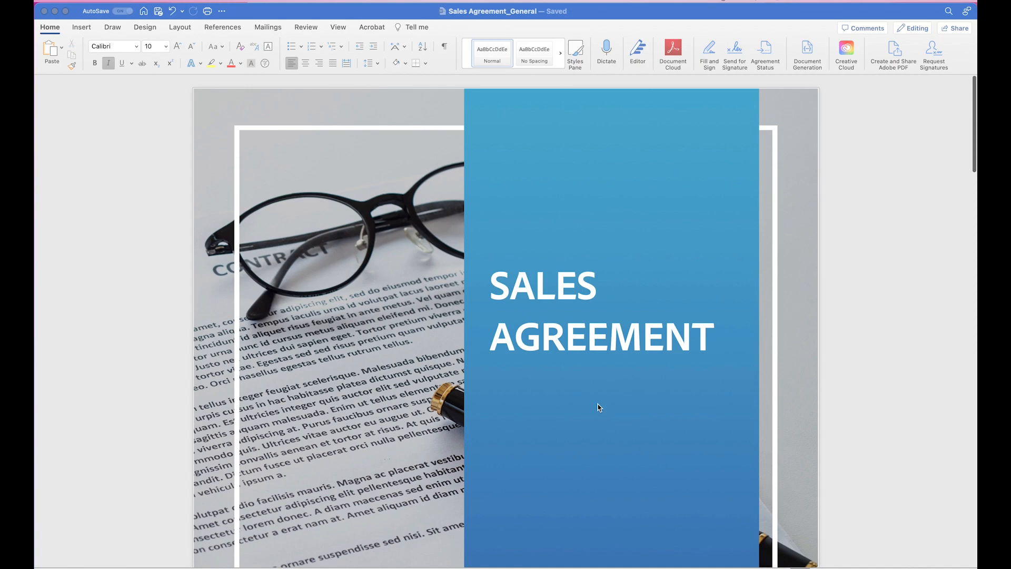
Bring the SIGNATURE heading into view and show the Adobe Document Generation tagger pane
scroll(down, 3)
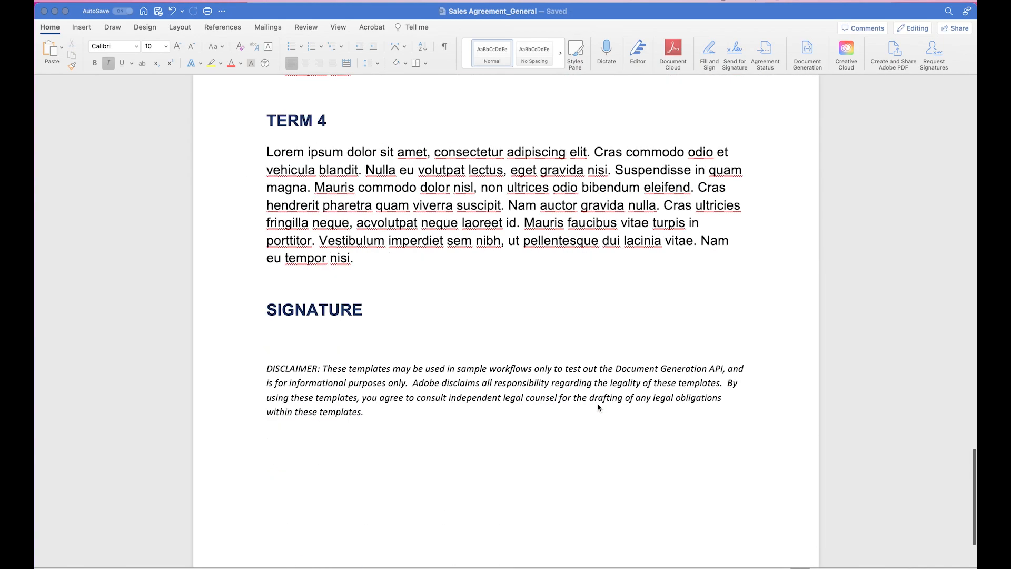
scroll(down, 3)
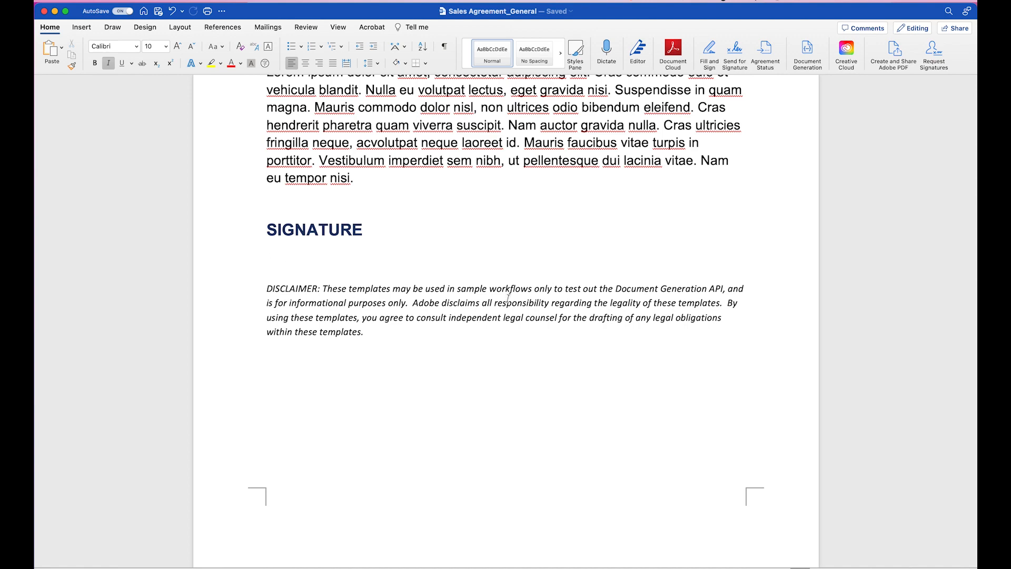
click(806, 54)
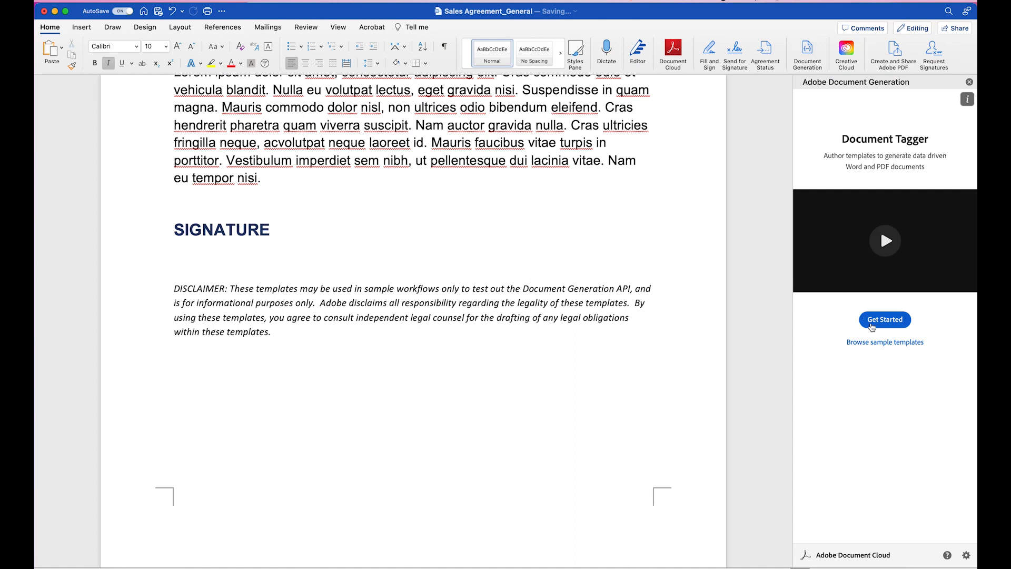
Start a tagged template without JSON data and switch to the Adobe Sign text-tag options
click(884, 319)
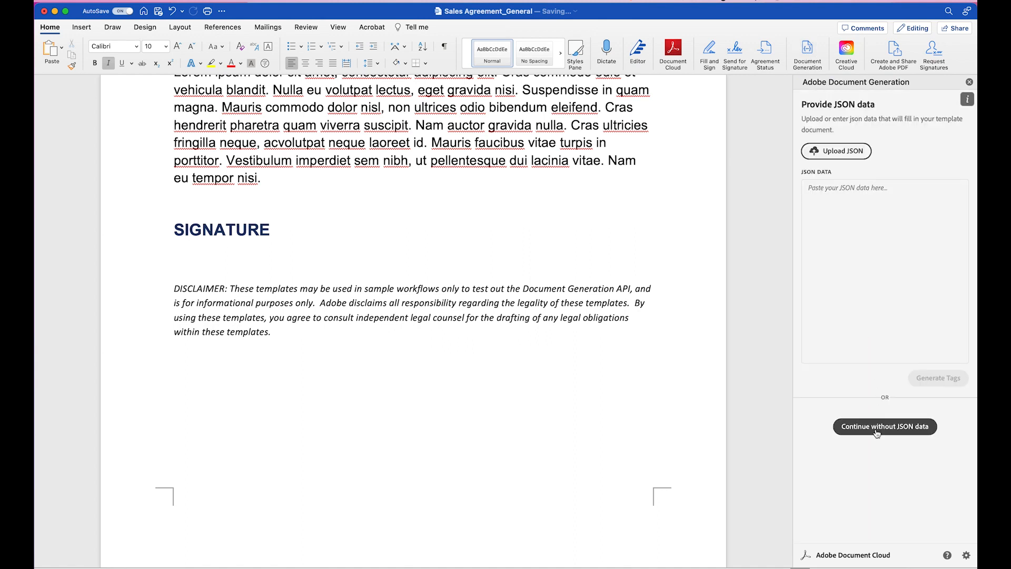
click(884, 426)
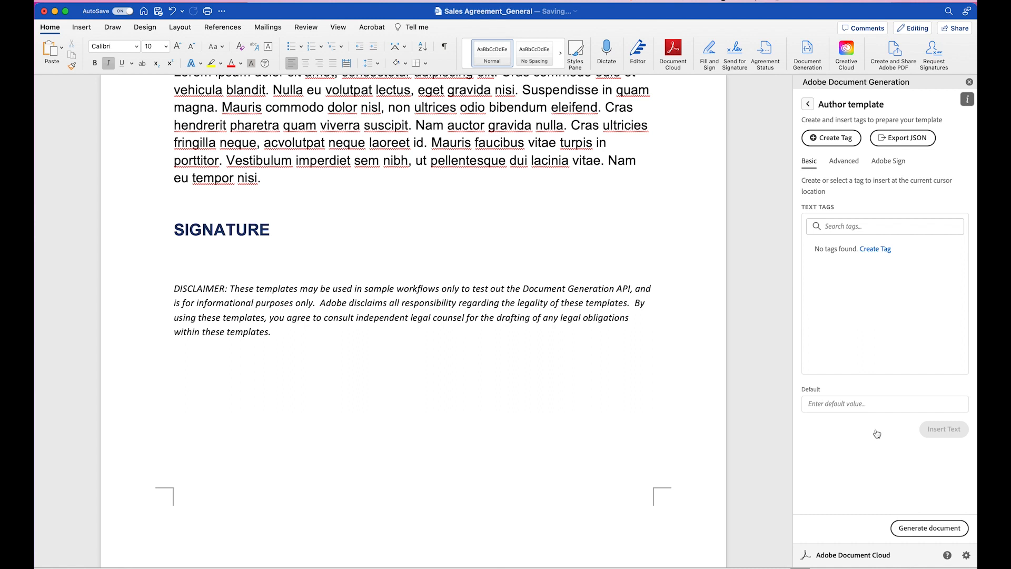
click(888, 161)
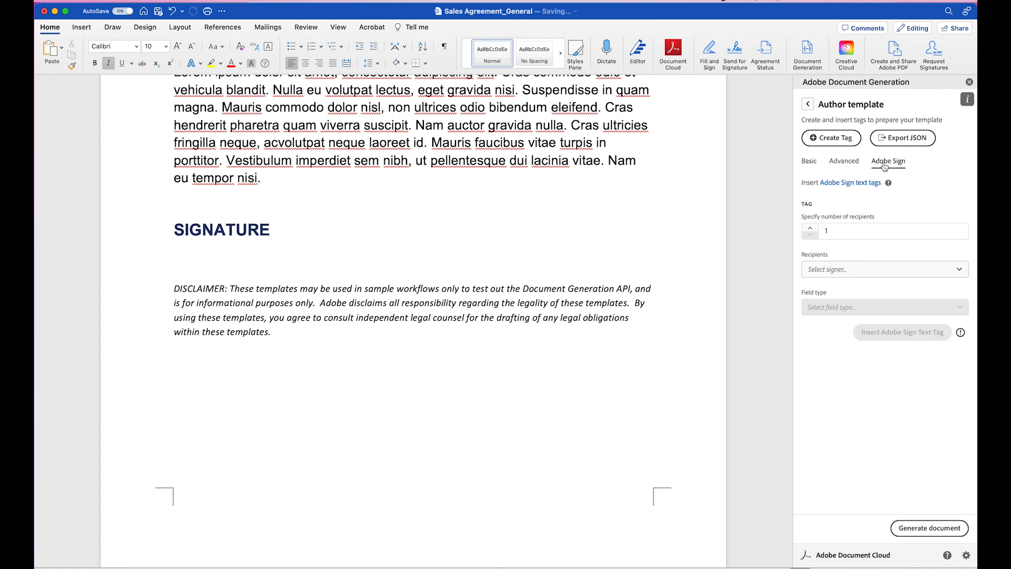
mouse_move(884, 247)
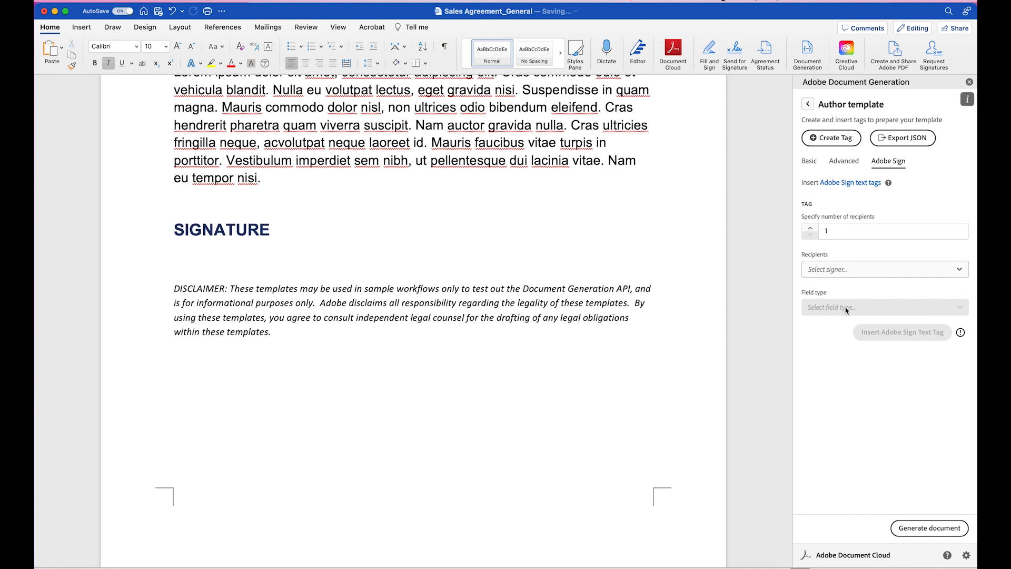
mouse_move(857, 245)
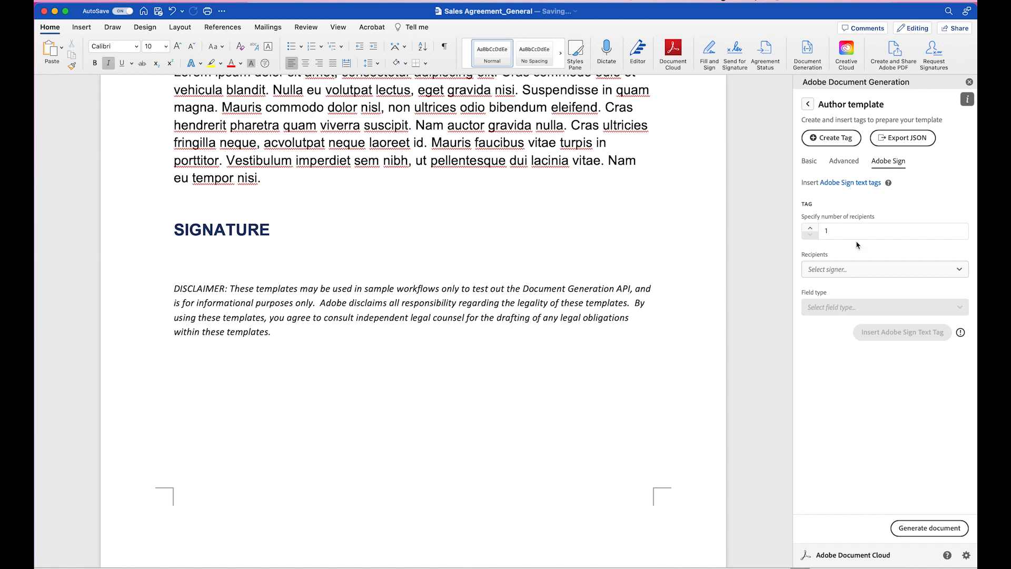
Insert a Signature text tag assigned to Signer-1 under the Signature heading
click(884, 269)
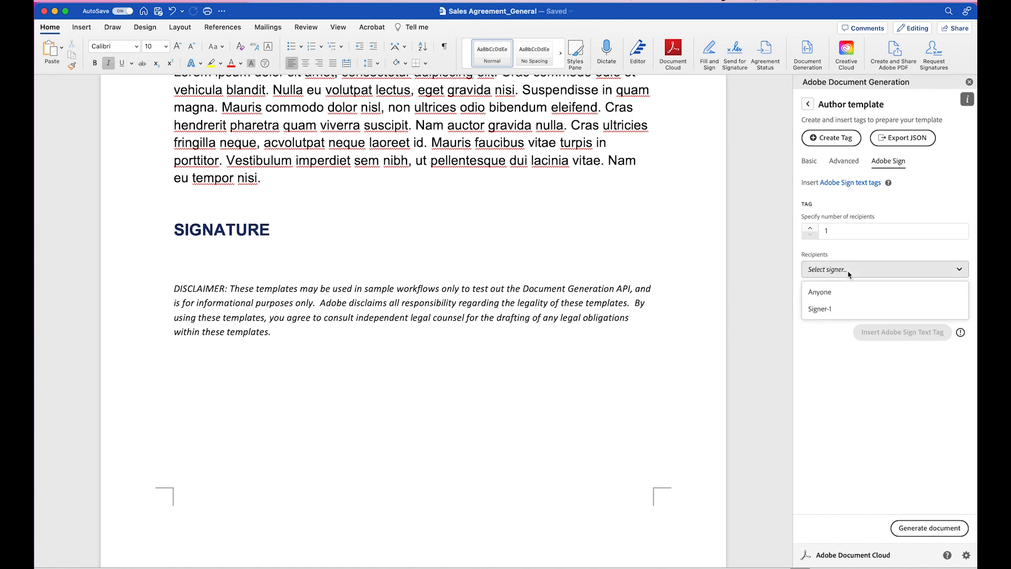
mouse_move(820, 308)
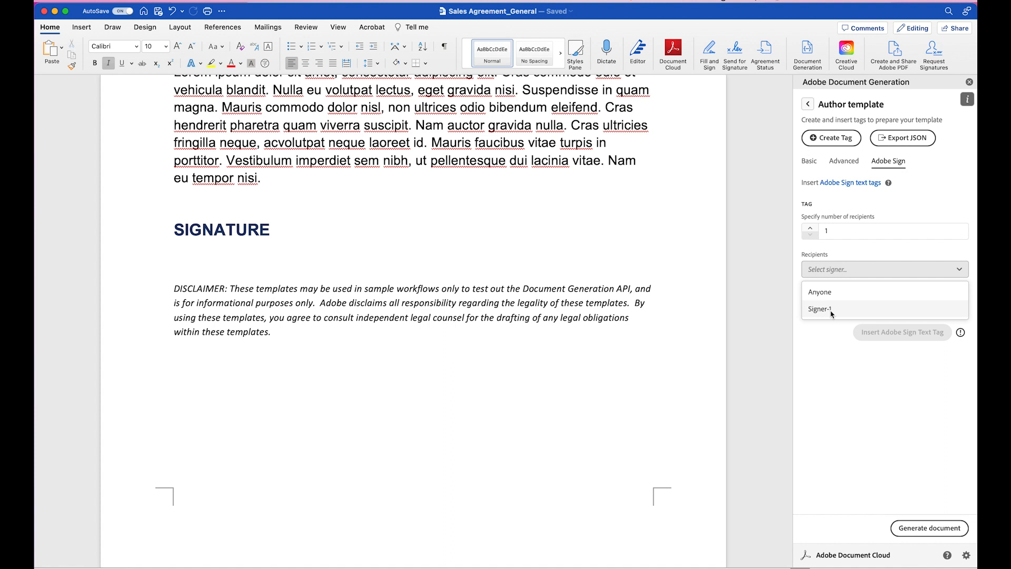
click(819, 308)
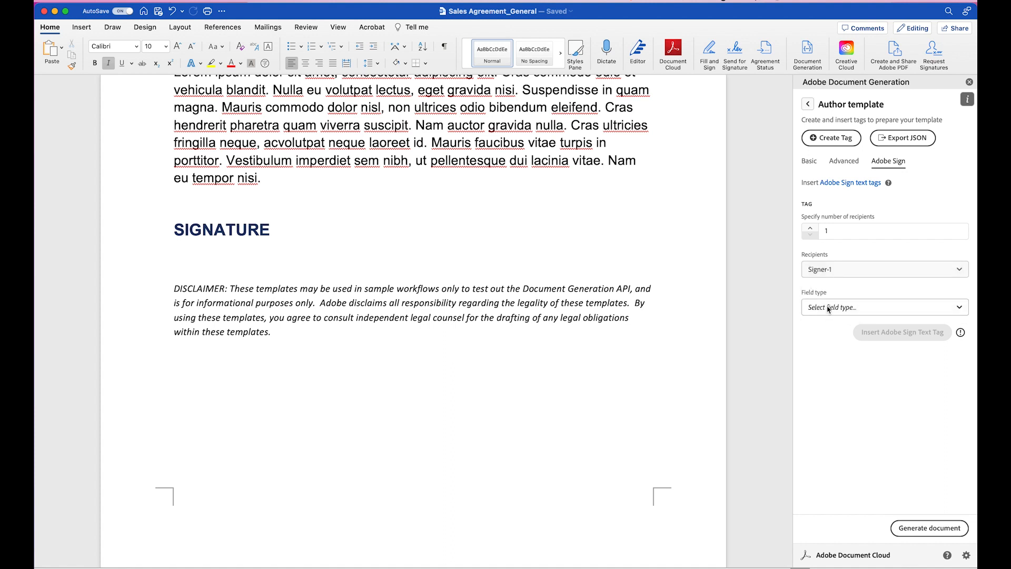
click(884, 307)
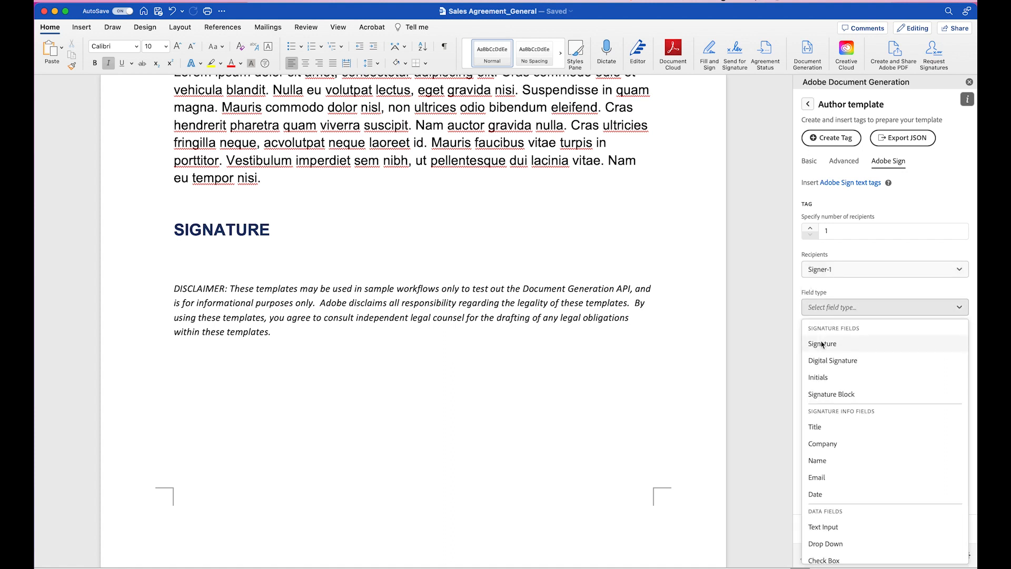
mouse_move(852, 347)
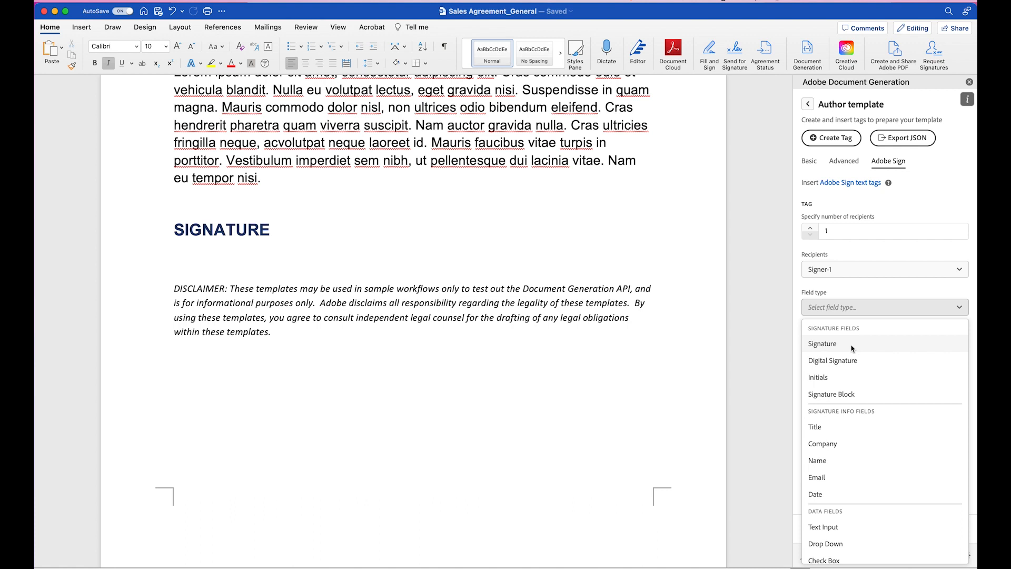
click(822, 343)
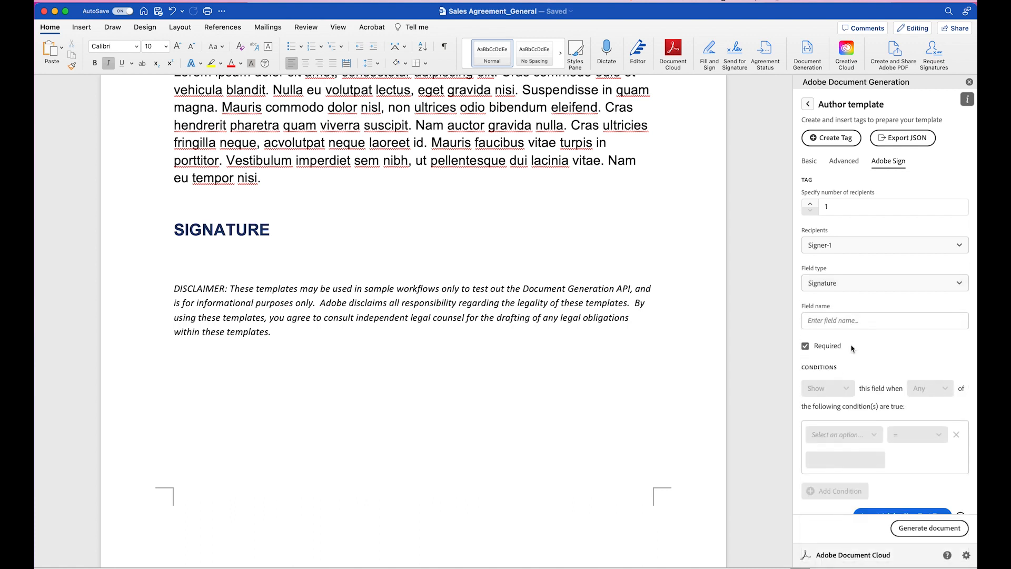
scroll(down, 3)
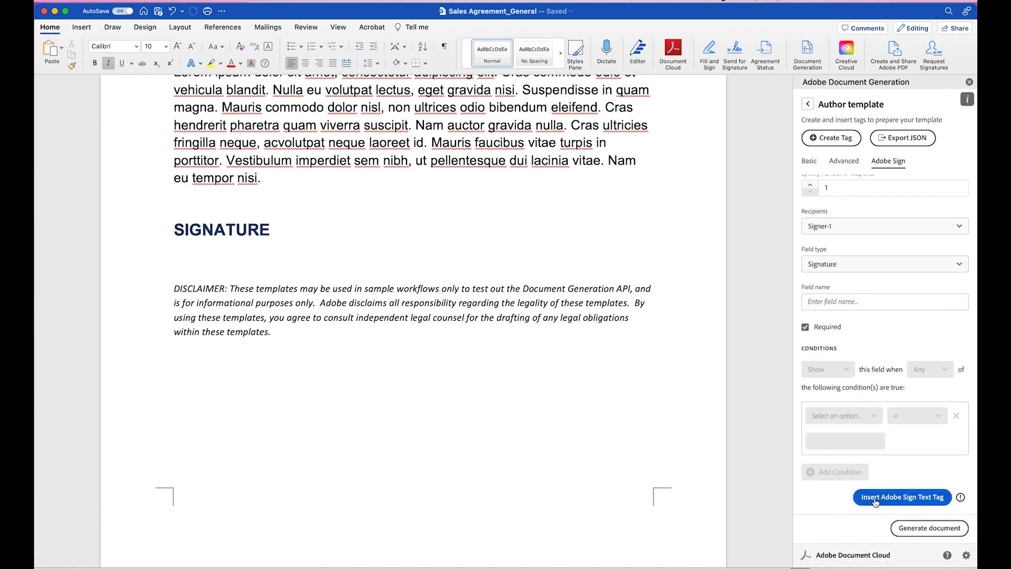
click(901, 496)
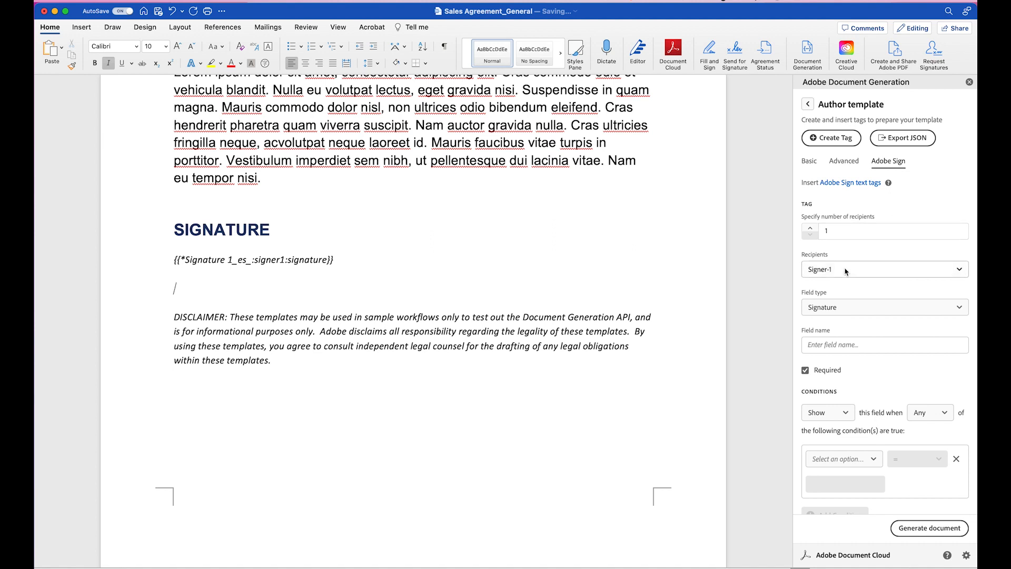
Insert Signer-1 Name and Date text tags after the signature tag, then begin sending for signature
click(884, 307)
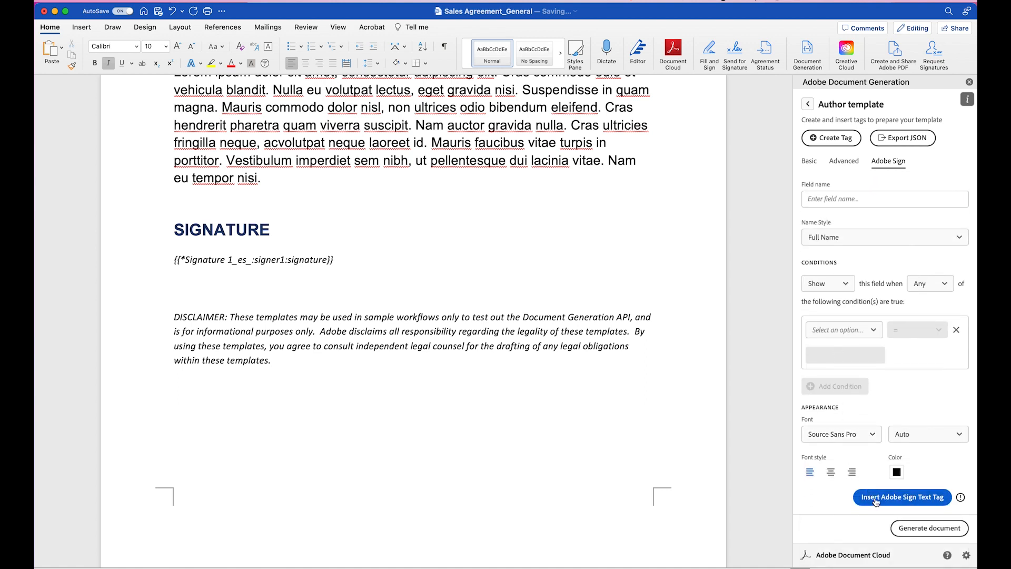
click(901, 497)
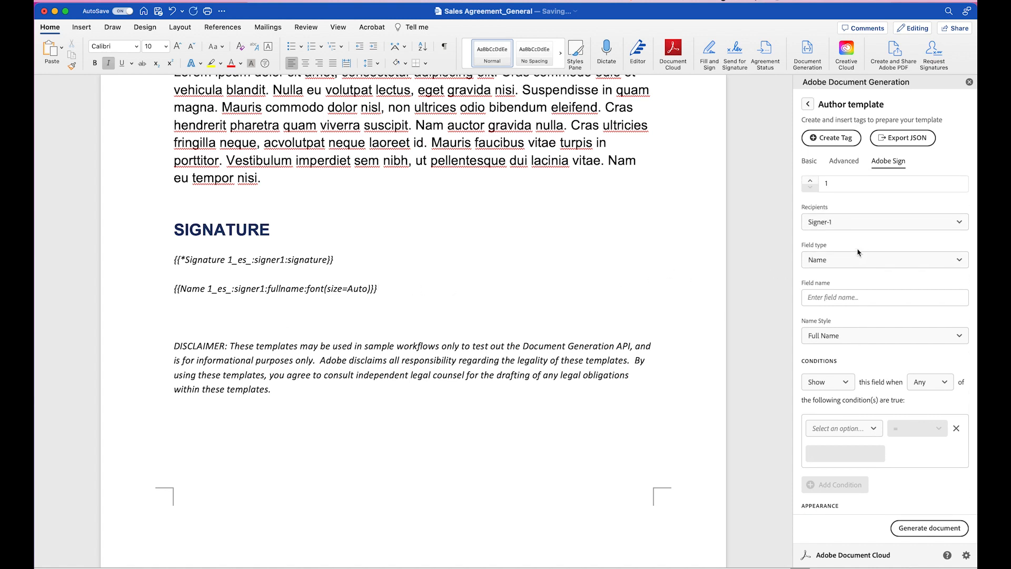
click(884, 259)
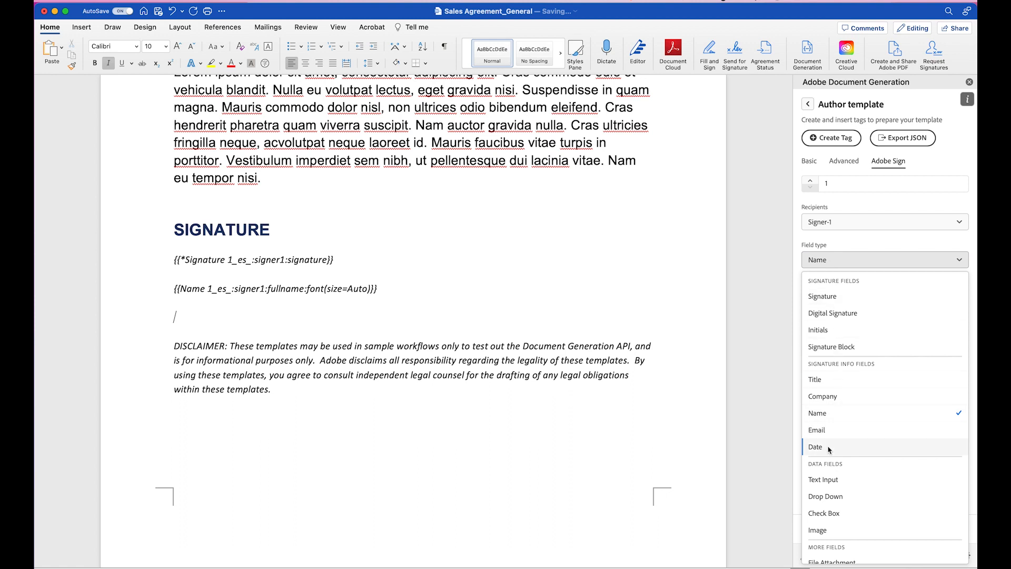
click(815, 446)
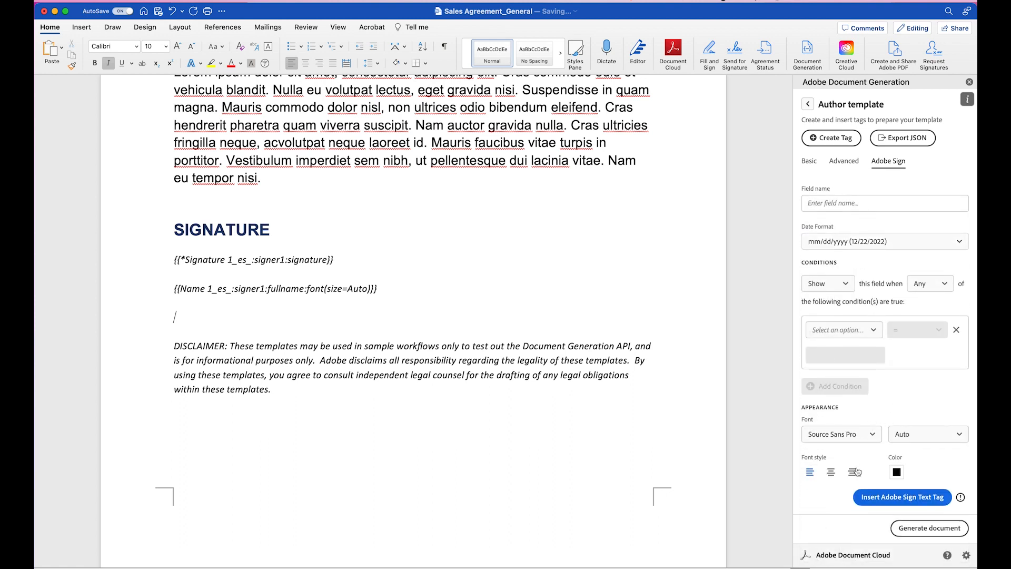
click(901, 496)
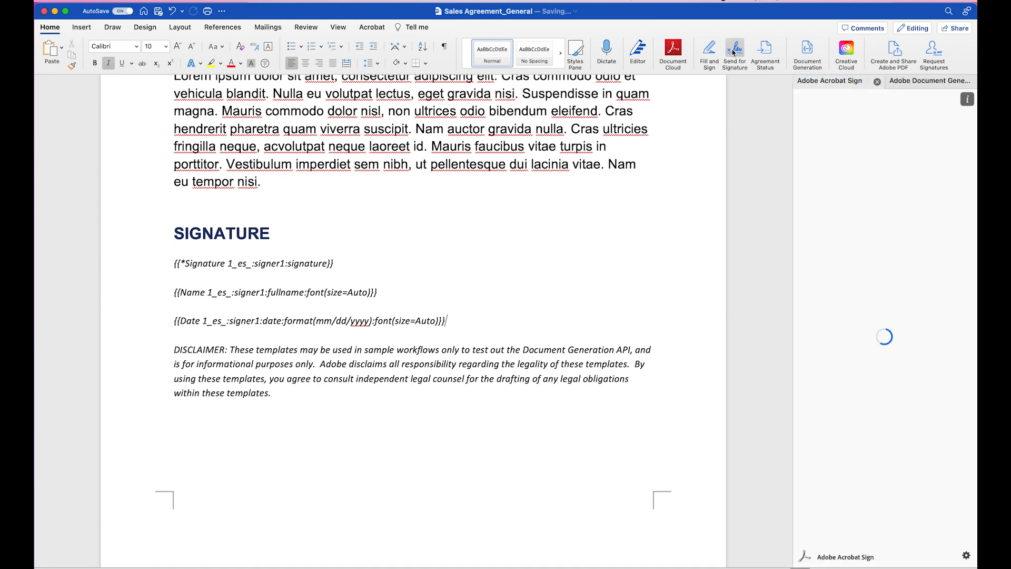
click(733, 54)
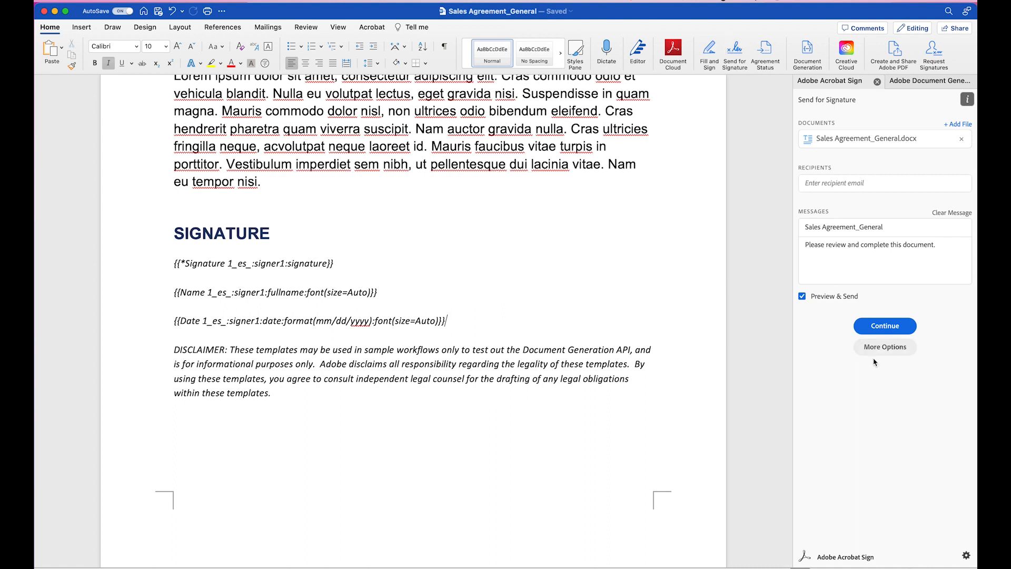
Add the recipient's email as the first signer in the Get documents signed dialog
click(884, 326)
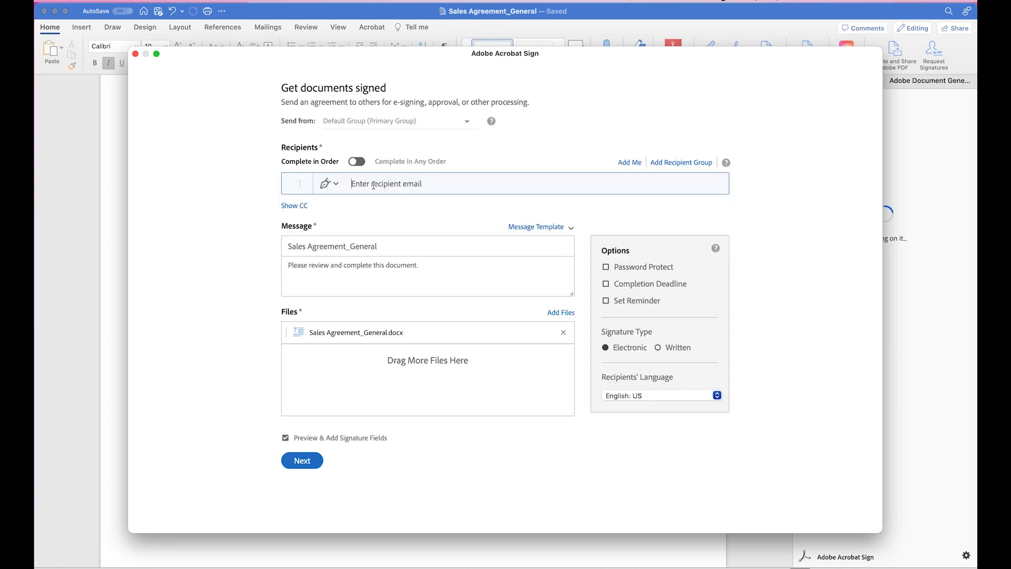
text(adobefl)
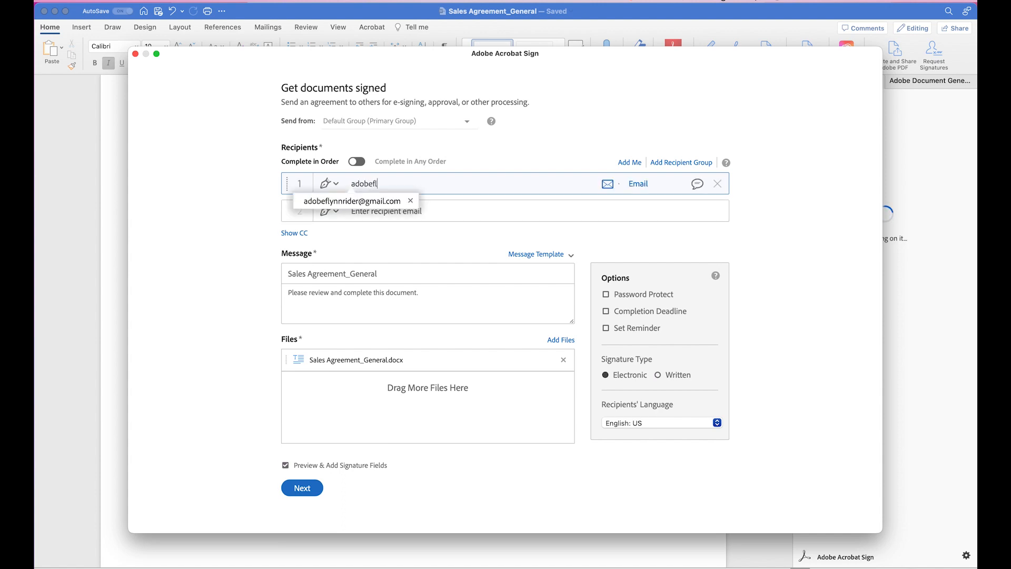
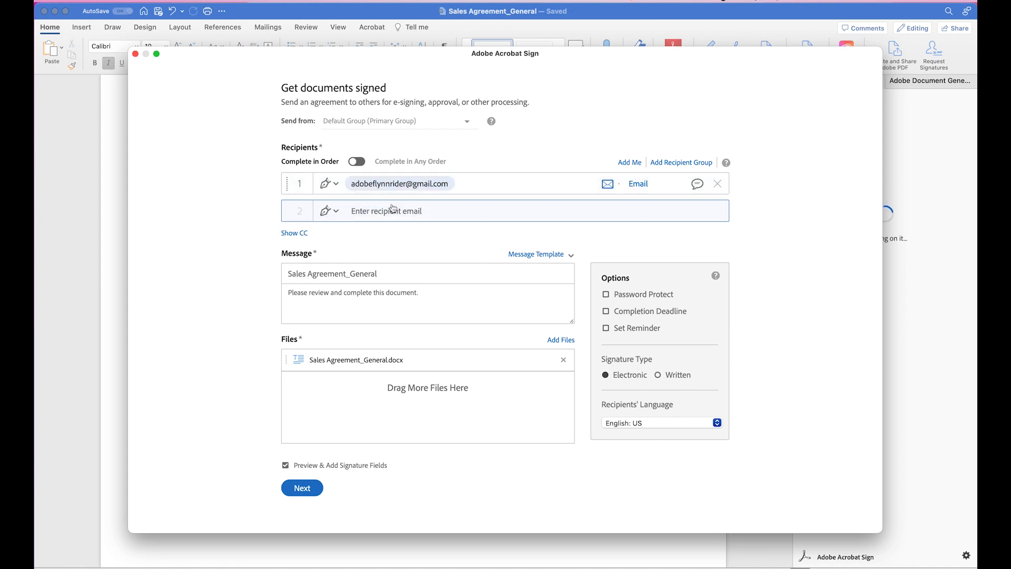
mouse_move(304, 469)
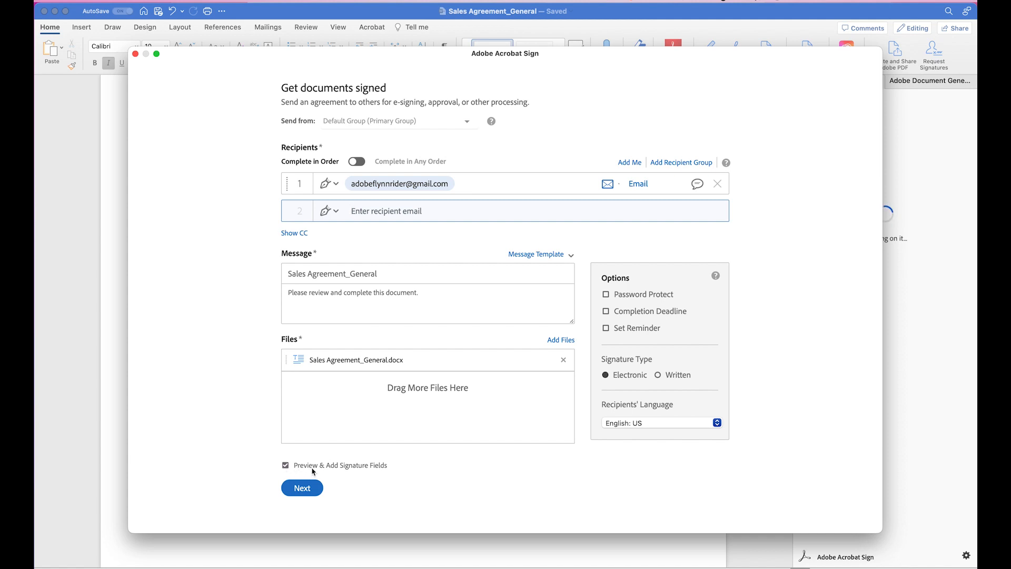
mouse_move(302, 487)
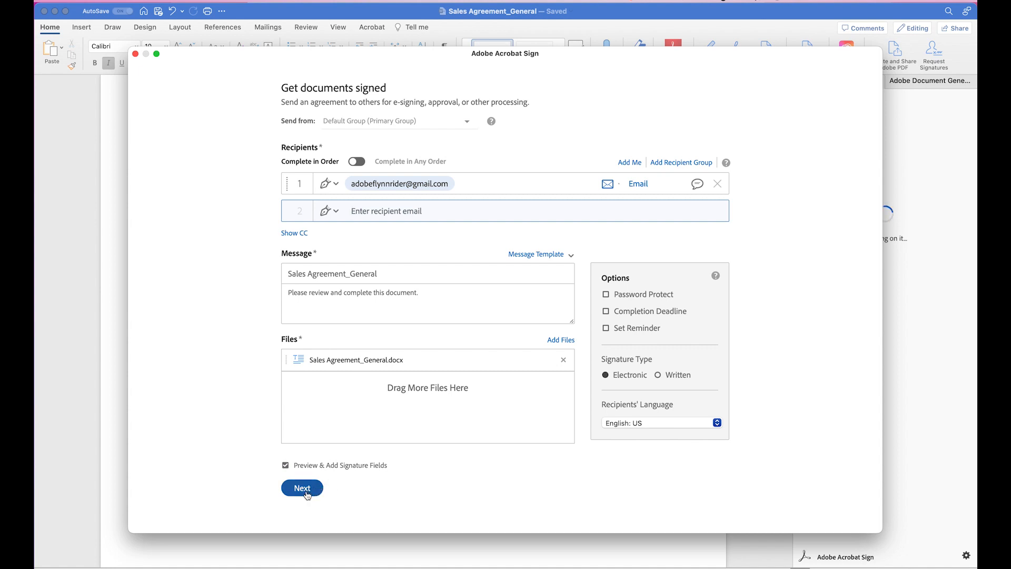
Preview the Signature, Full Name and Date fields, then send Sales Agreement_General for signature
click(301, 488)
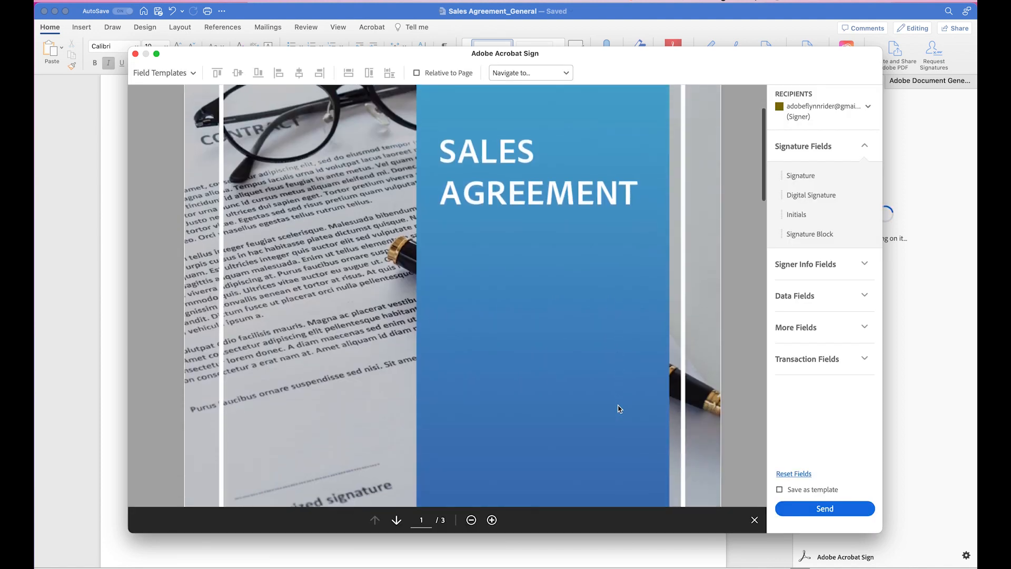
scroll(down, 3)
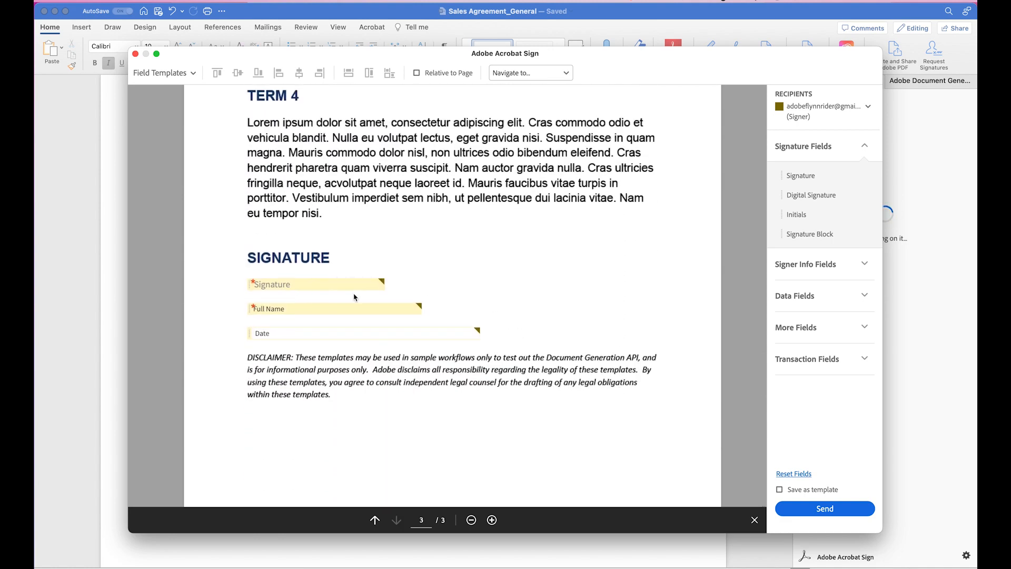
mouse_move(728, 362)
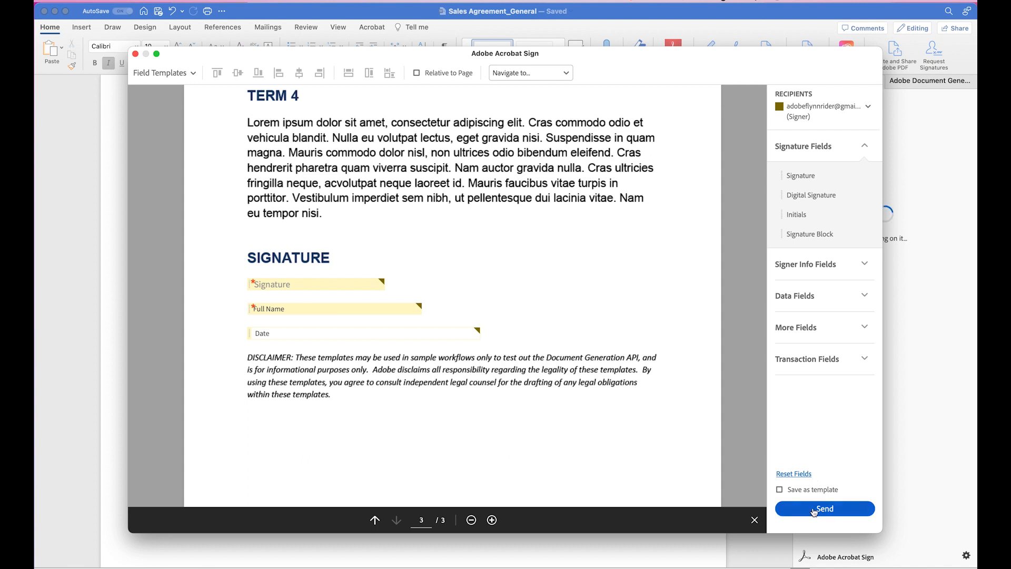
click(824, 508)
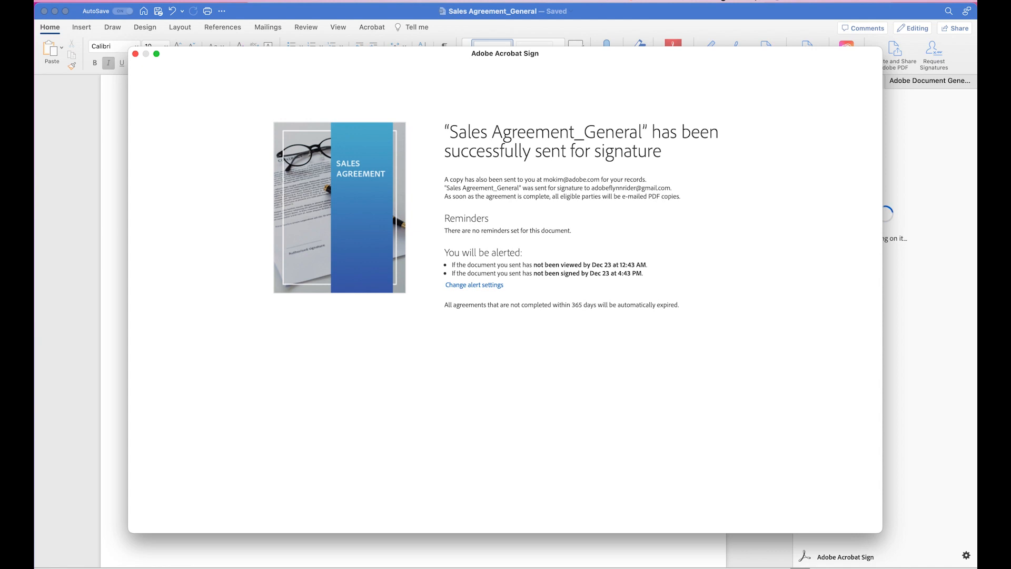
mouse_move(704, 406)
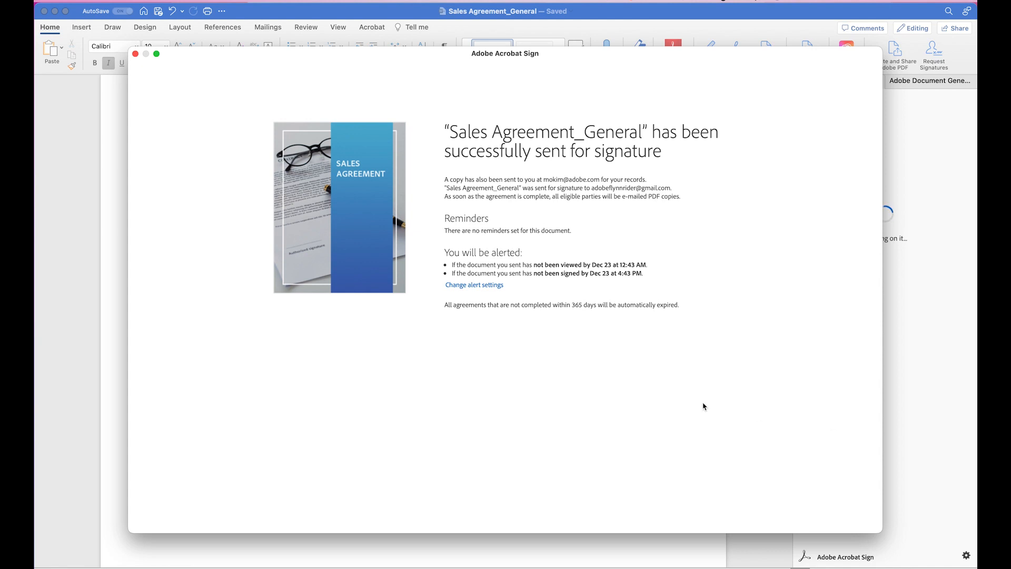
mouse_move(586, 325)
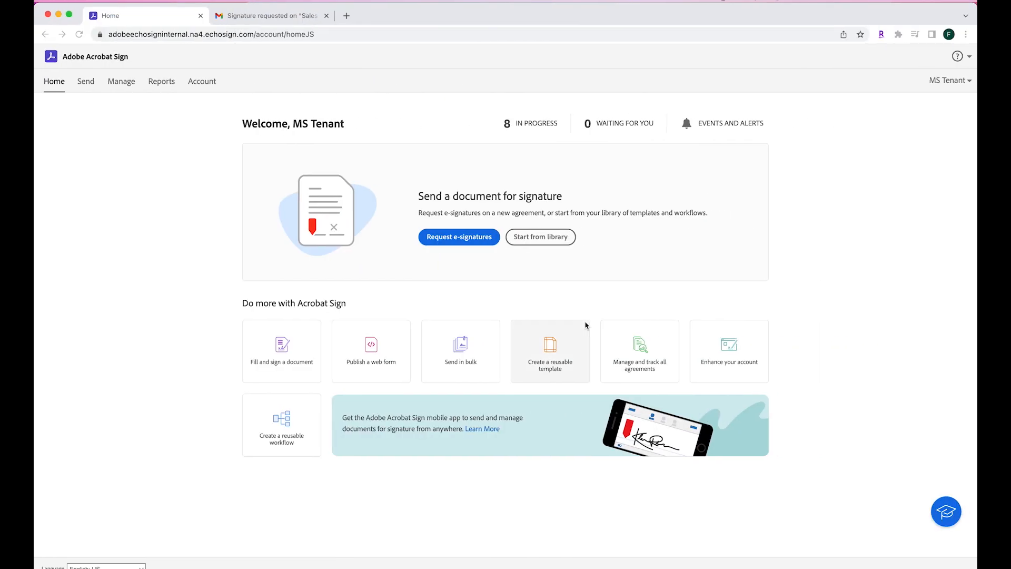
From the Gmail request, launch the Review and sign link in an incognito window
click(270, 15)
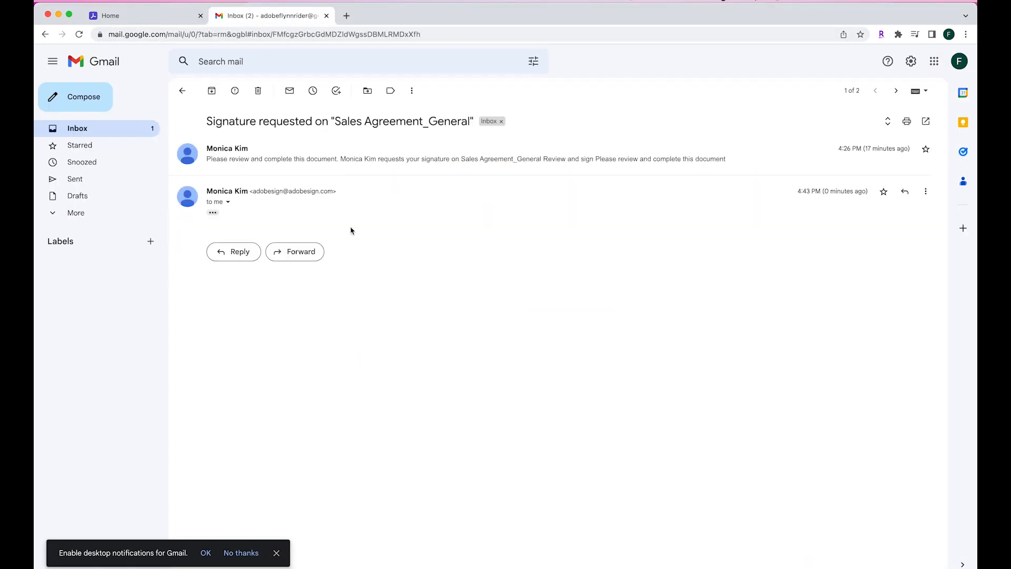
click(213, 212)
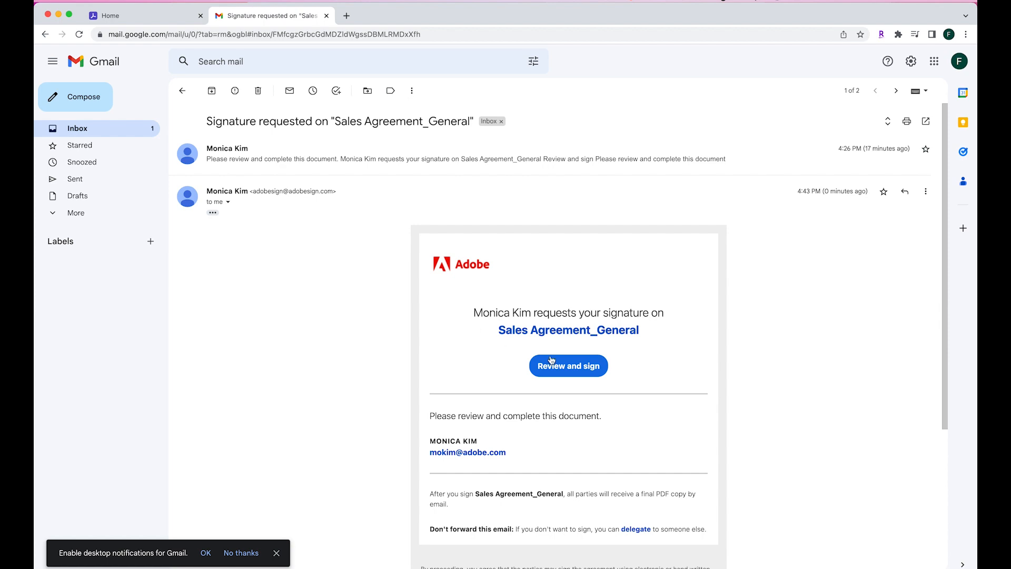
right_click(568, 365)
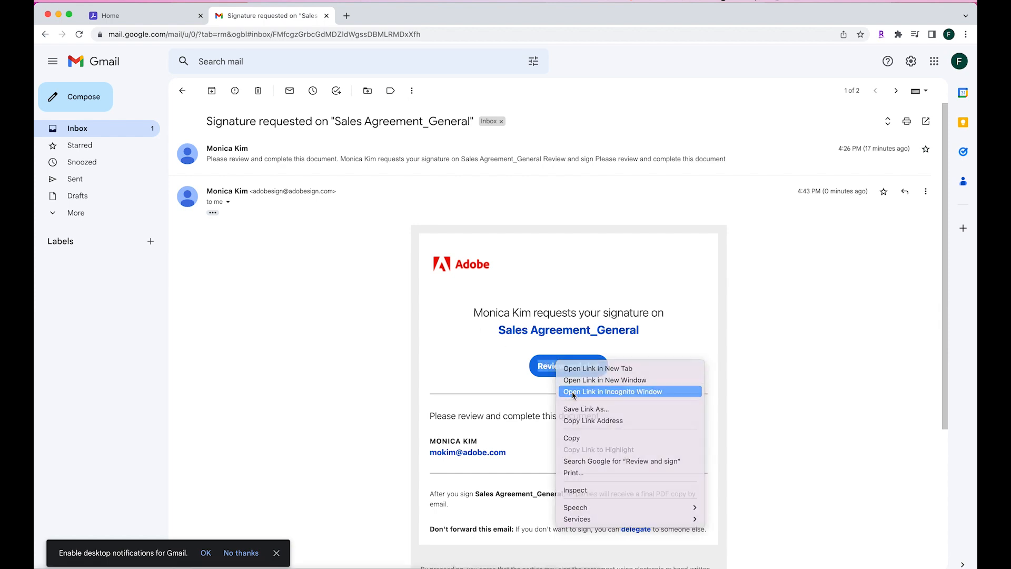
click(611, 392)
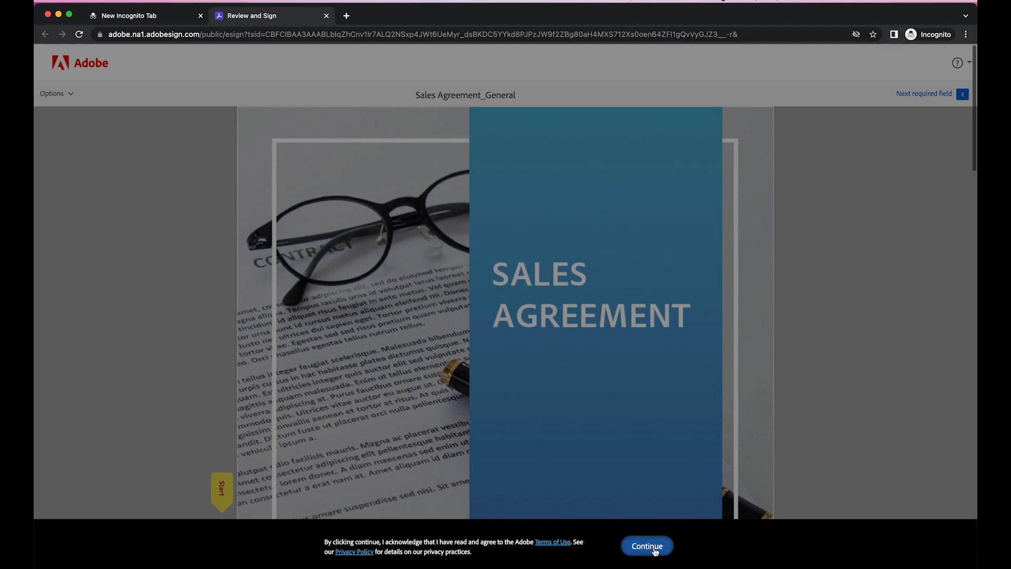
click(646, 546)
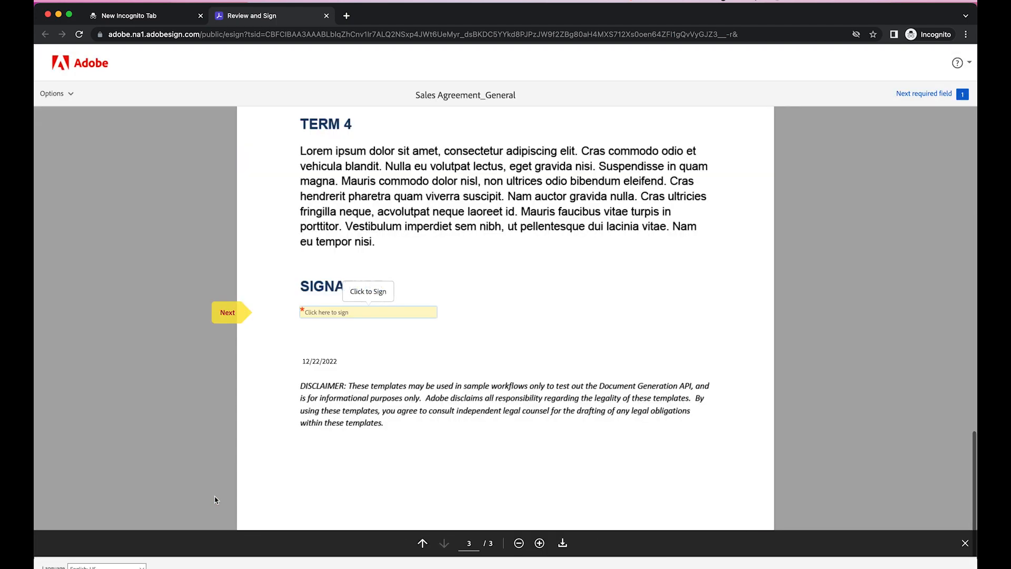
mouse_move(281, 347)
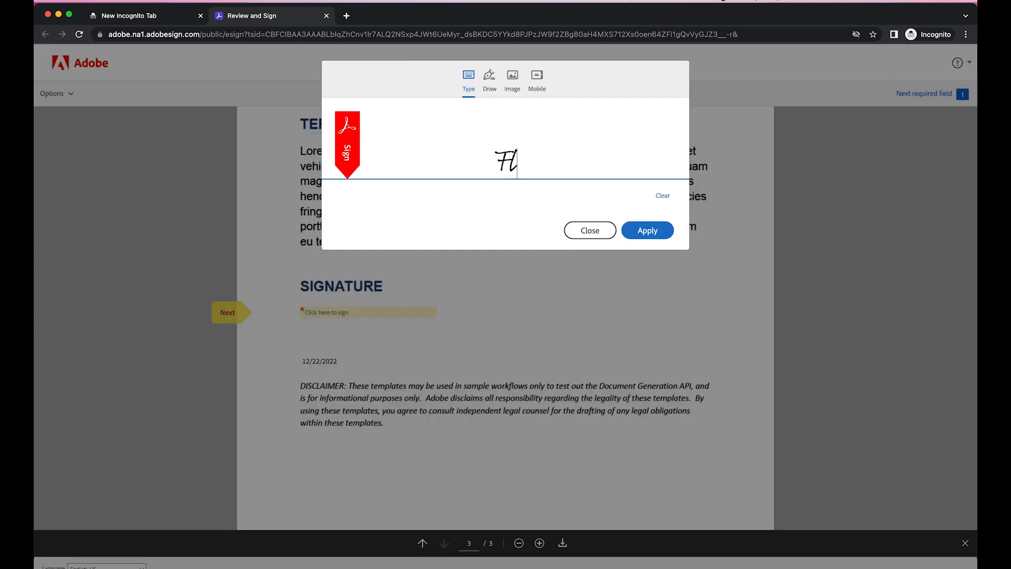
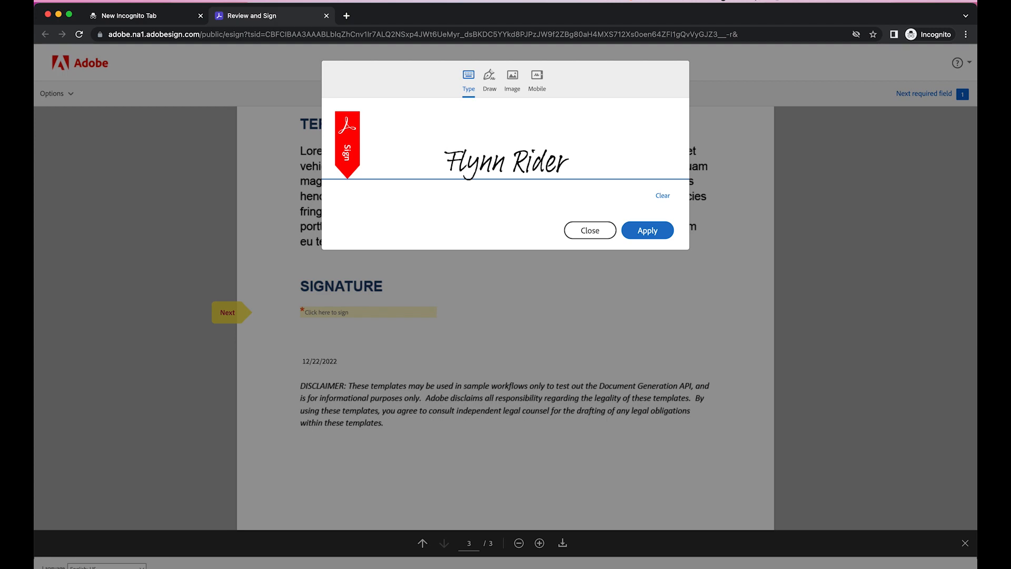
click(647, 230)
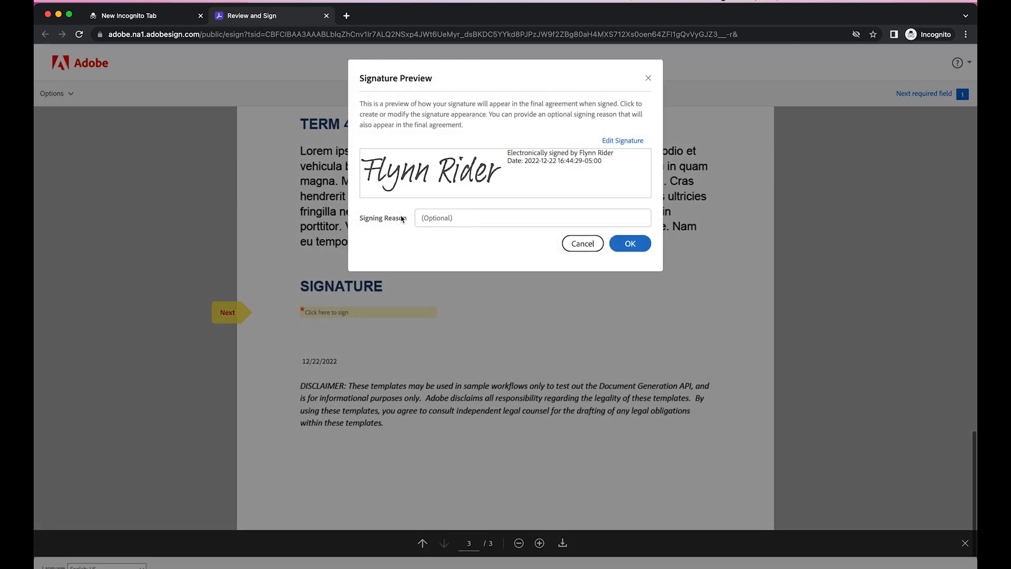
Enter the signing reason 'To Start Contract' and confirm the signature
click(532, 218)
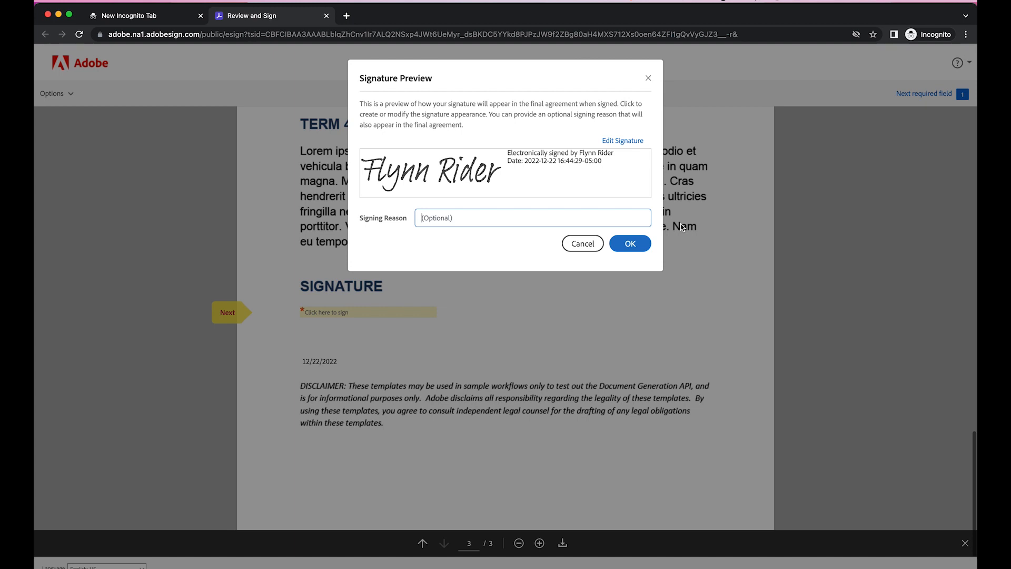
text(To Start)
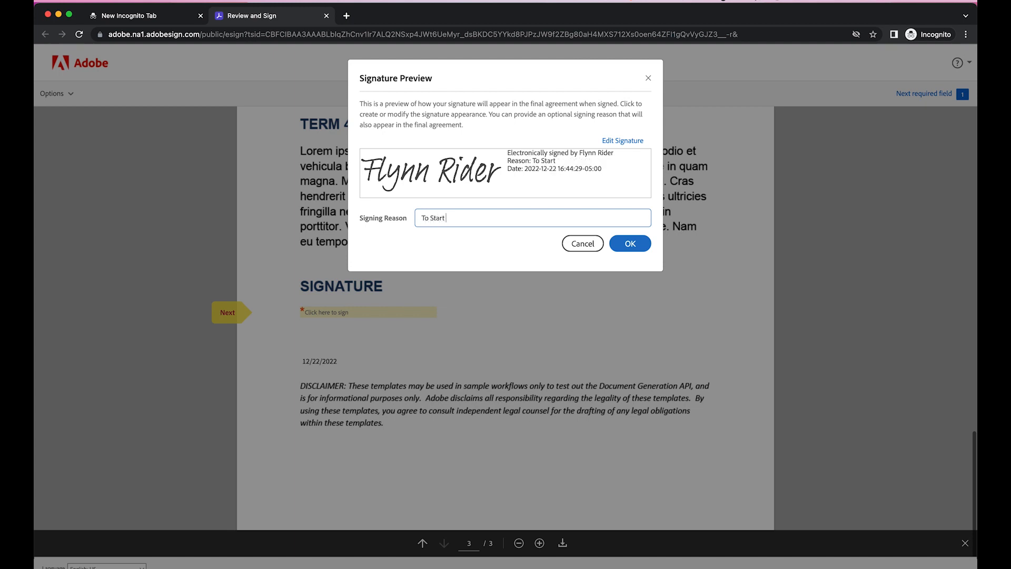
text(Contract)
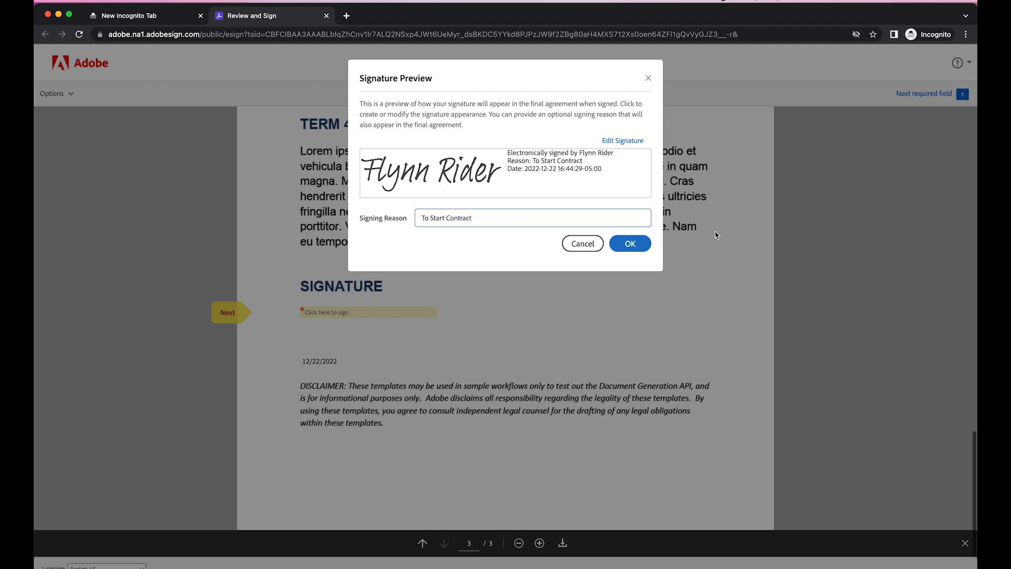
click(629, 243)
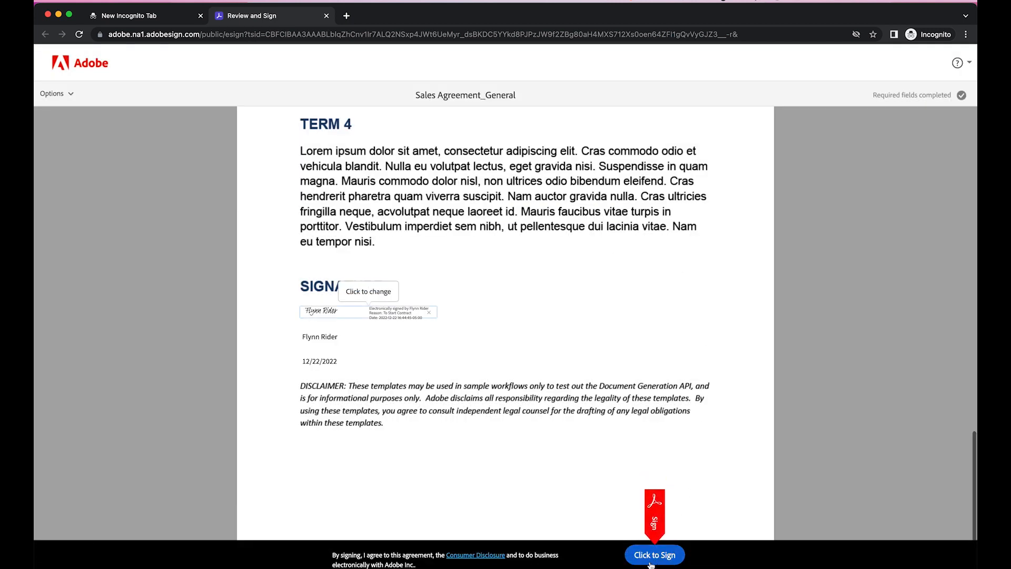
Finalize signing Sales Agreement_General with Click to Sign
click(653, 554)
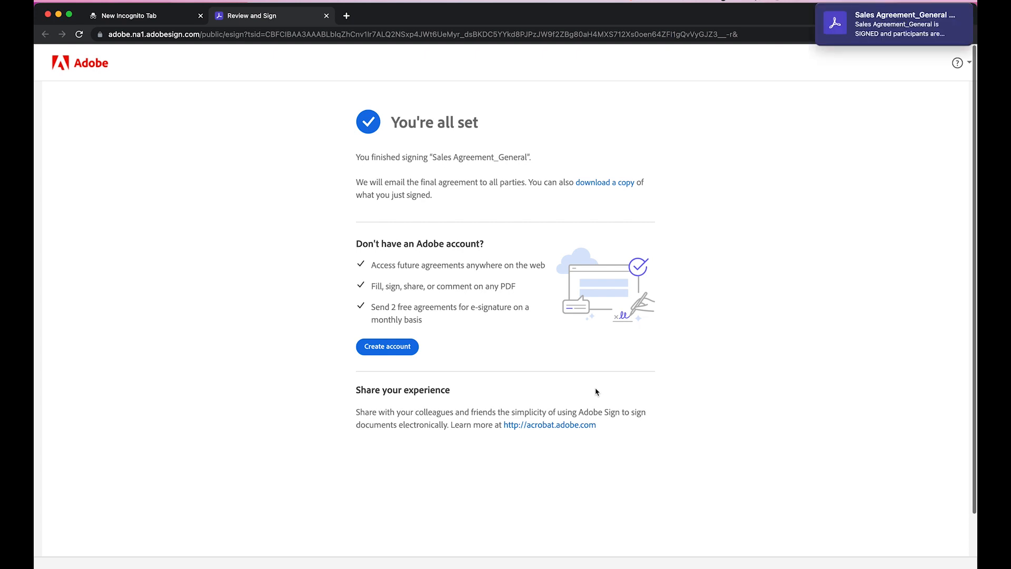
mouse_move(605, 384)
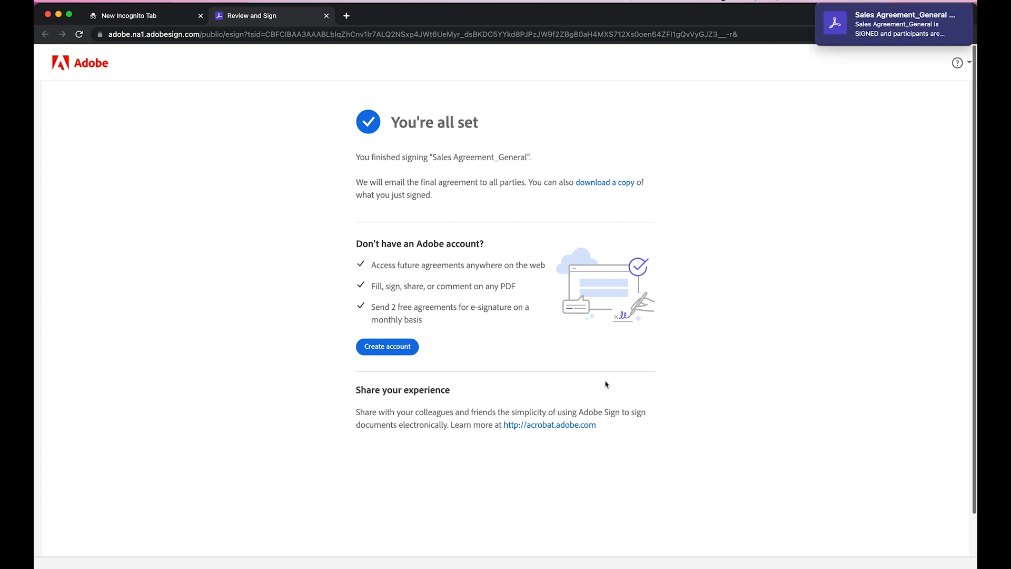